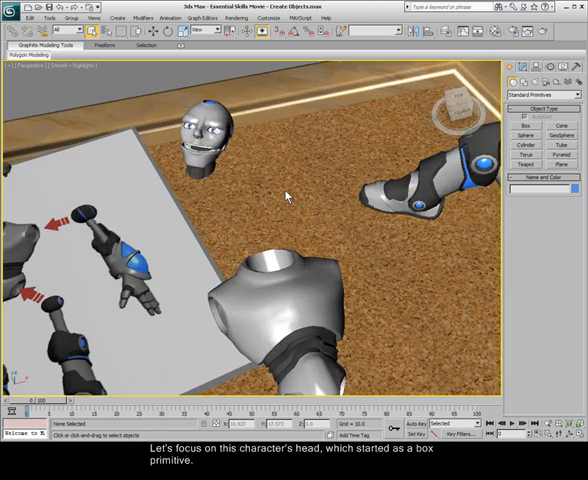
mouse_move(304, 176)
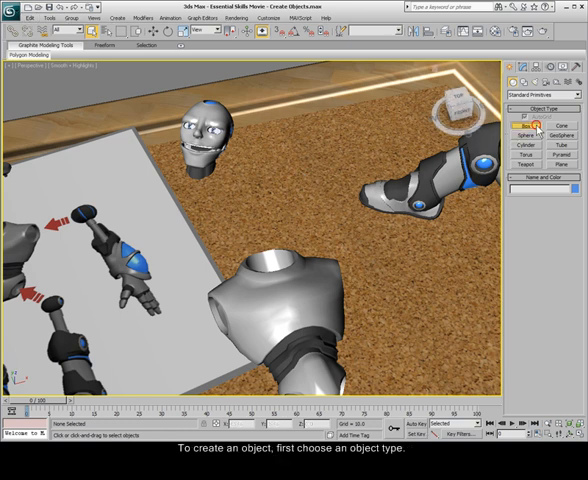
Create a box primitive on the corkboard beside the robot's head and torso.
left_click(520, 124)
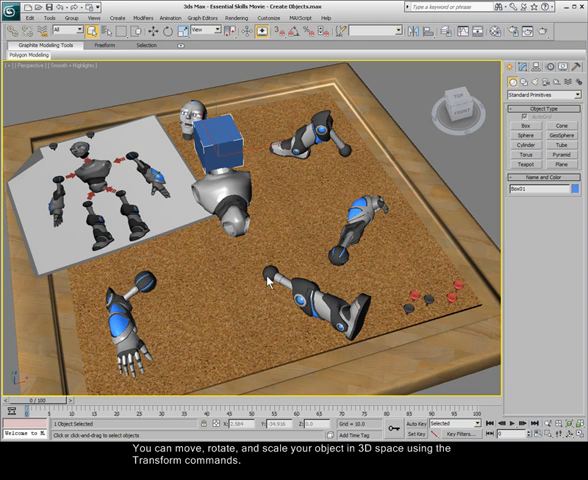
Move a robot arm piece across the board up against the torso.
key("w")
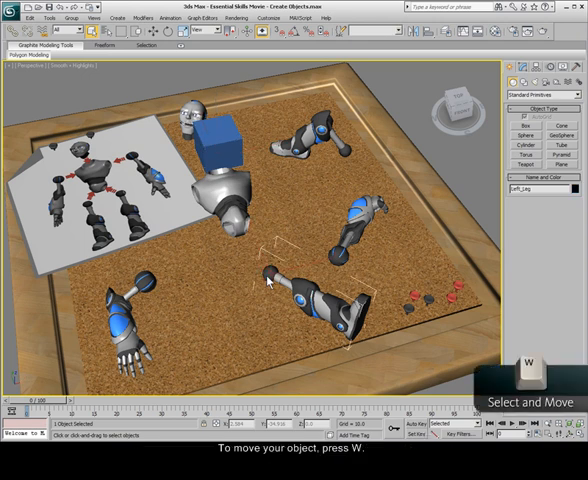
key("w")
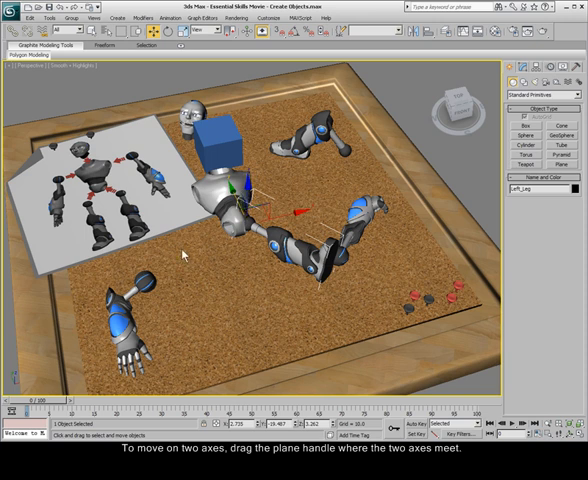
left_click_drag(240, 196, 156, 260)
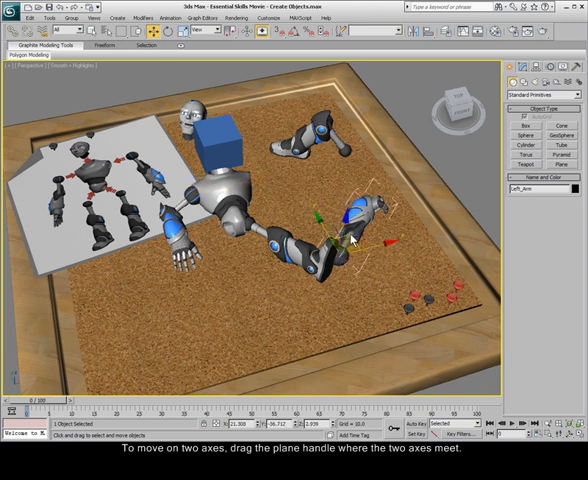
key("e")
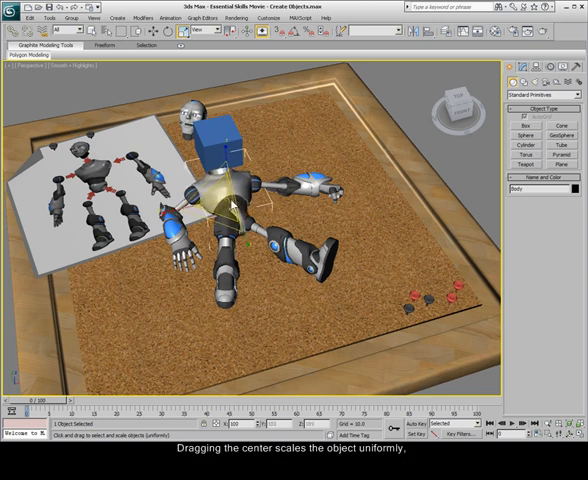
Scale the robot torso up uniformly, far larger than the other parts.
left_click_drag(232, 200, 204, 264)
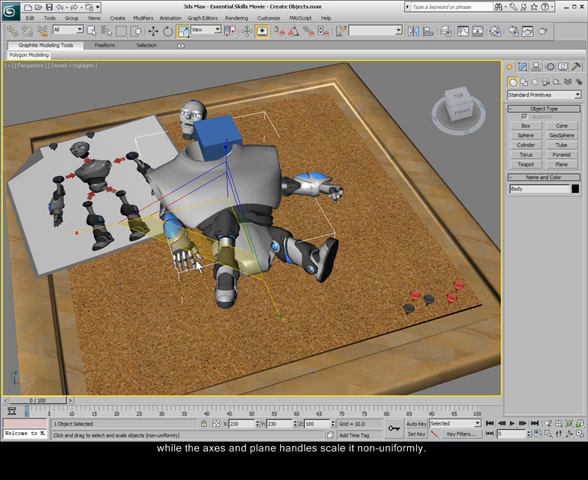